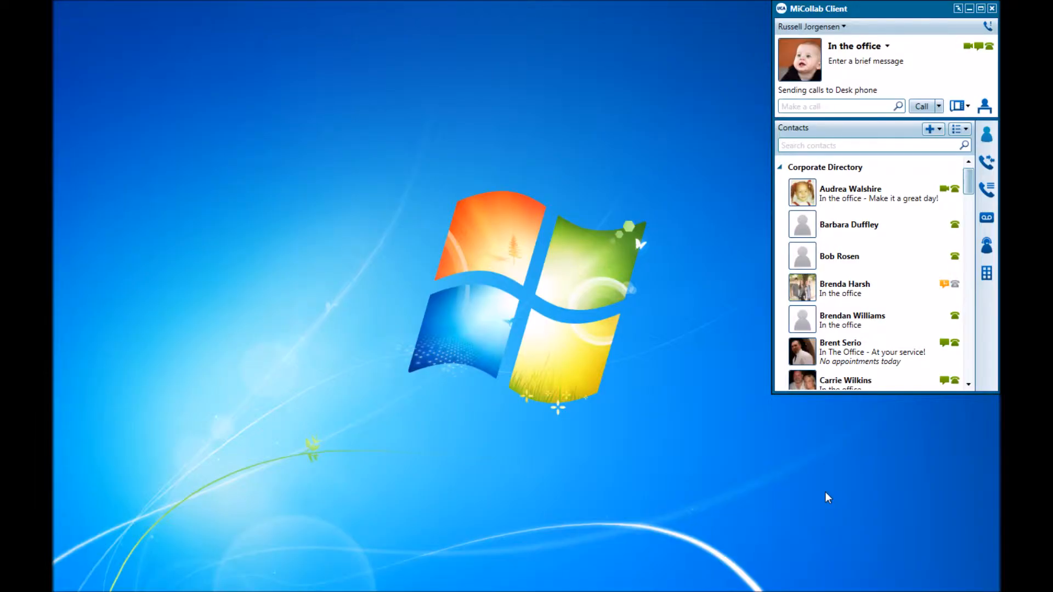
{"action": "mouse_move", "coordinate": [755, 130]}
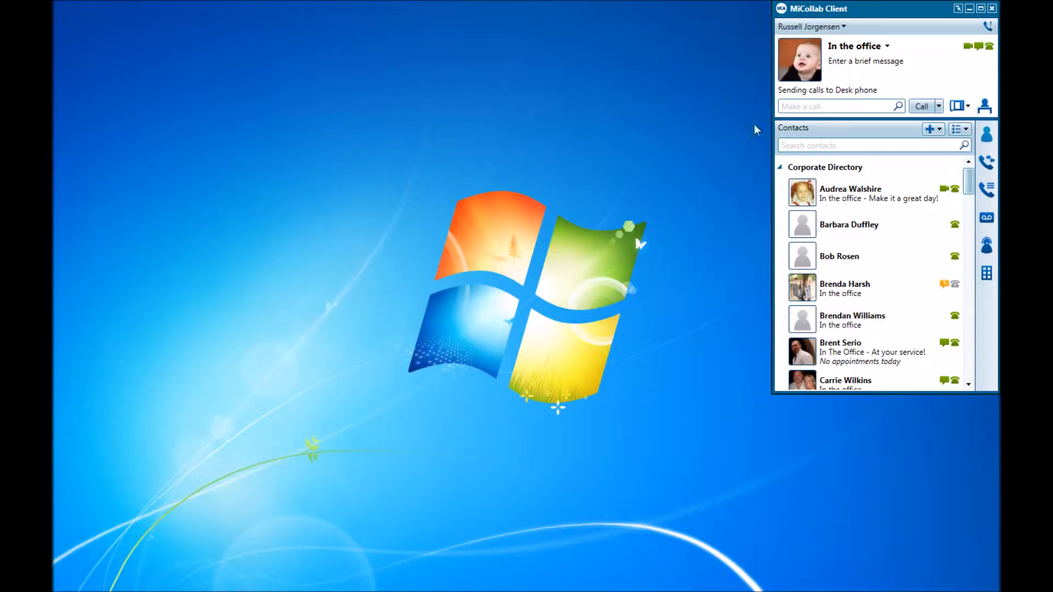
Reveal the account options from the user name at the top of the window
{"action": "left_click", "coordinate": [810, 26]}
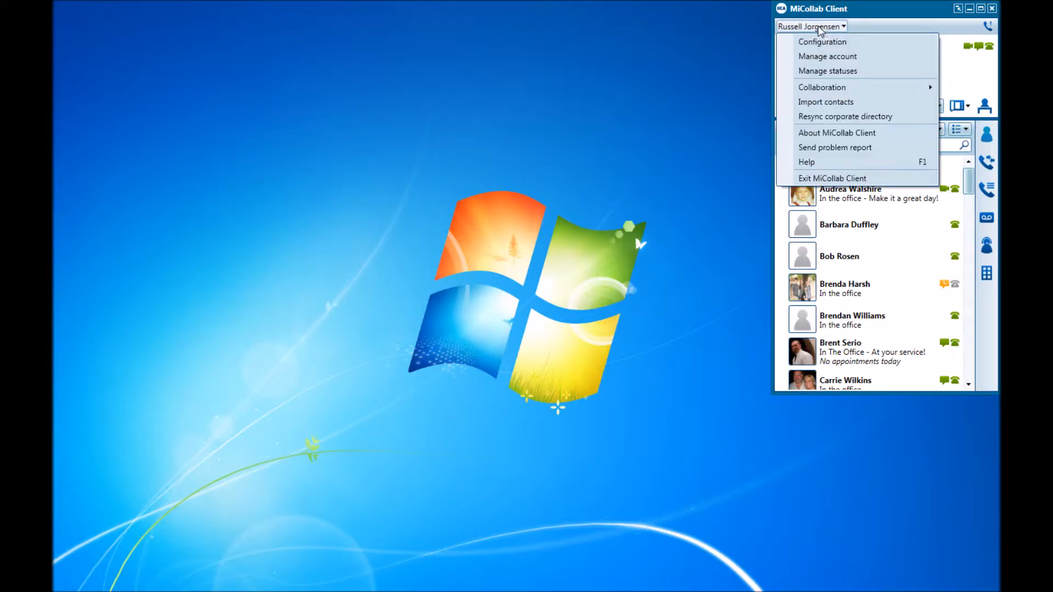
{"action": "mouse_move", "coordinate": [825, 102]}
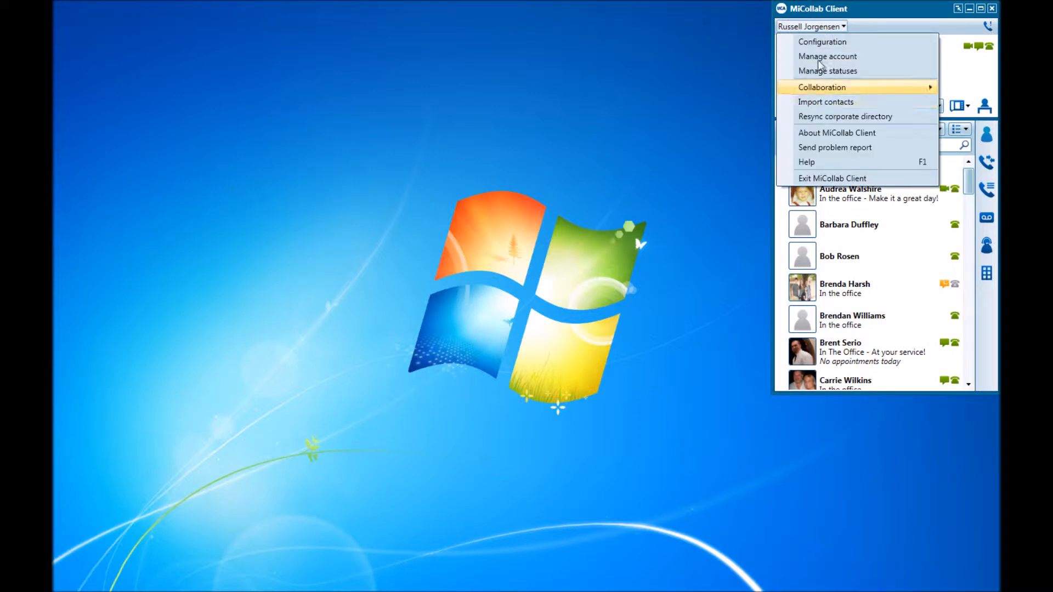
{"action": "left_click", "coordinate": [825, 102]}
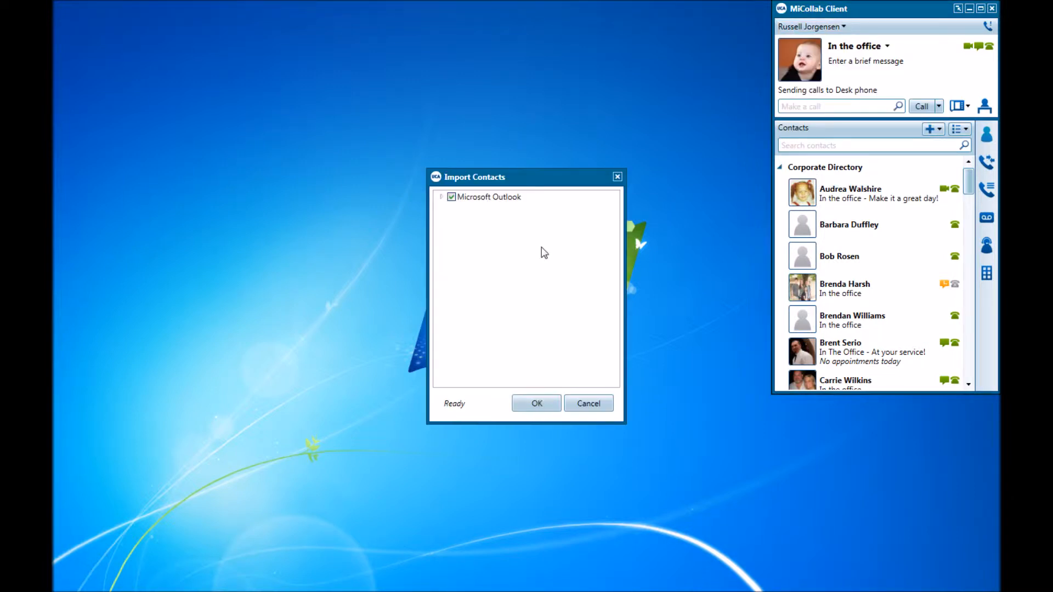
{"action": "left_click", "coordinate": [442, 196]}
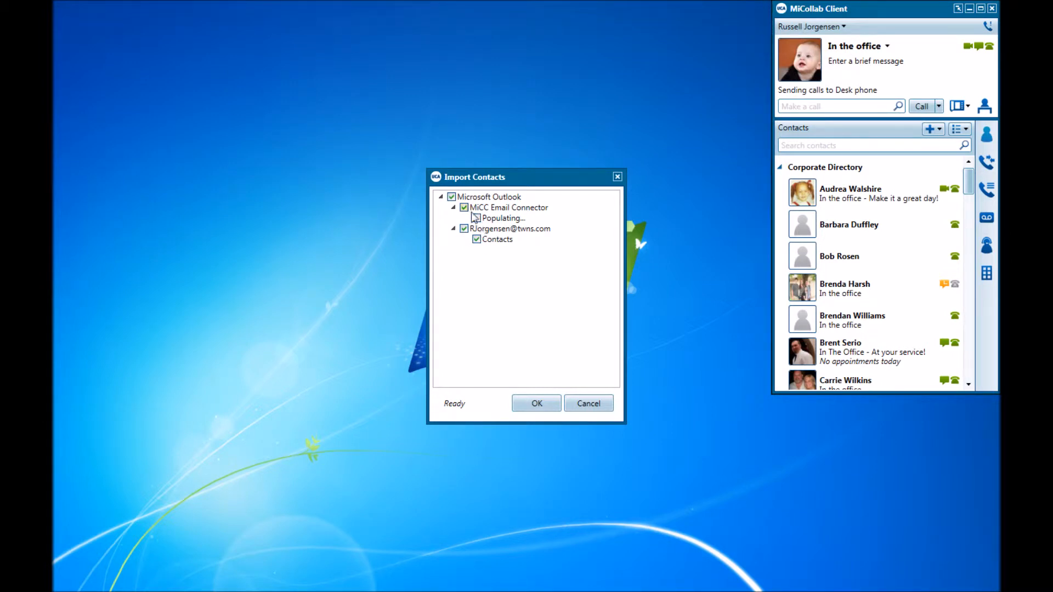
{"action": "left_click", "coordinate": [463, 207]}
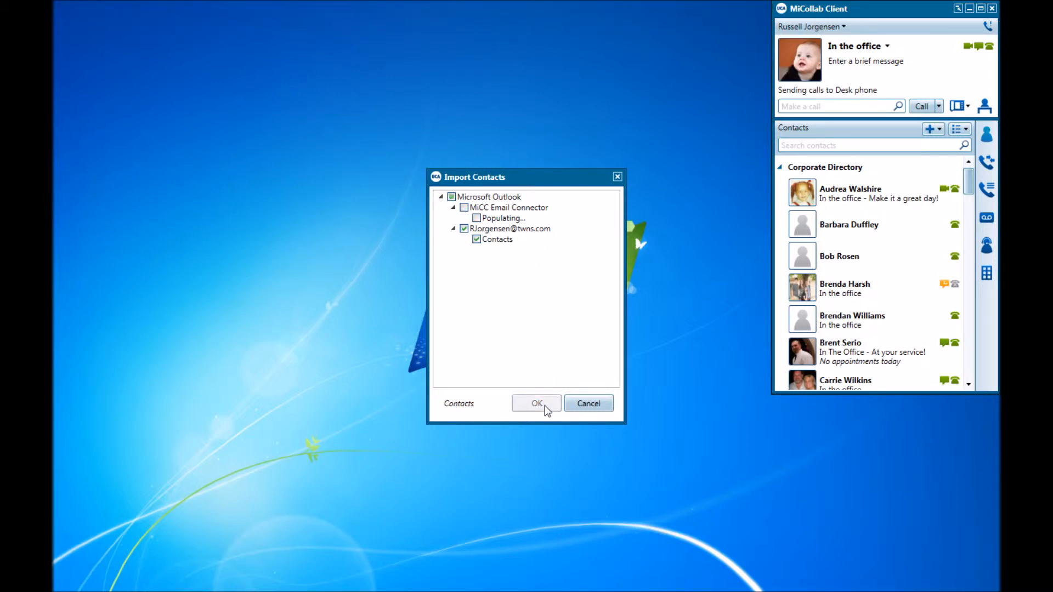
{"action": "left_click", "coordinate": [535, 403]}
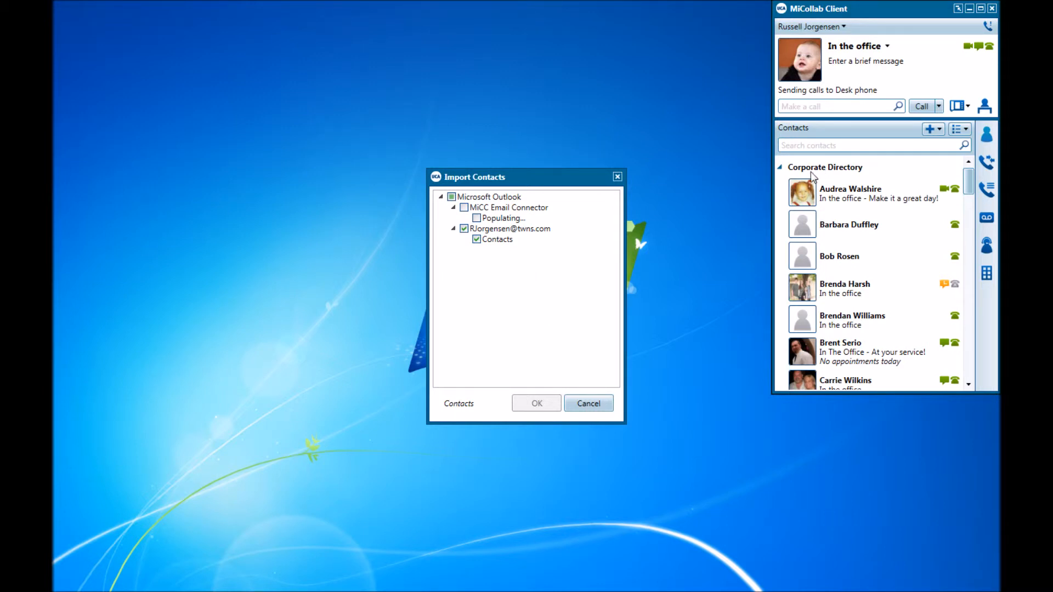
{"action": "mouse_move", "coordinate": [797, 175]}
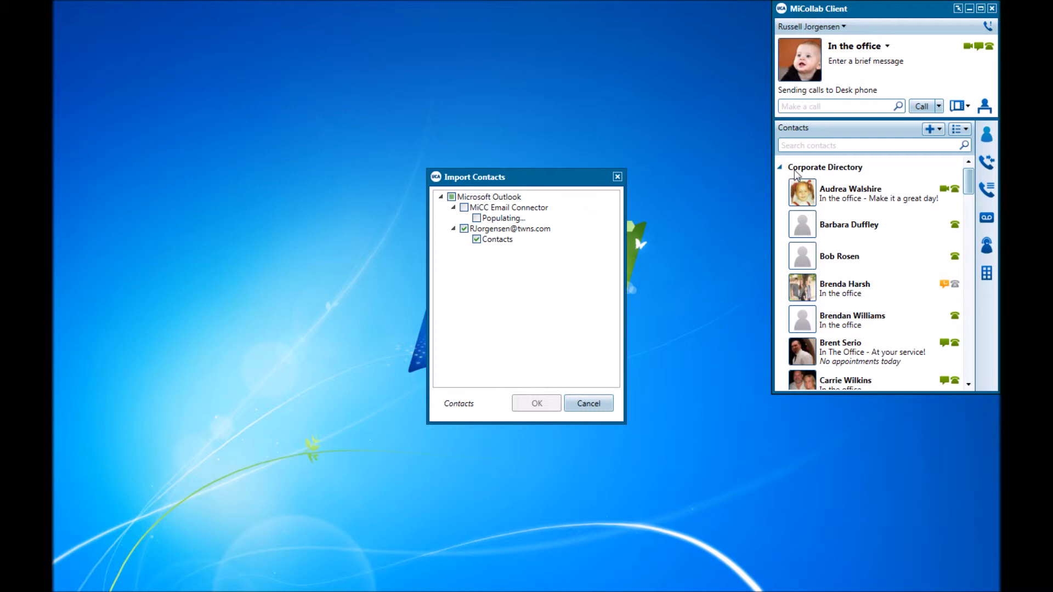
{"action": "left_click", "coordinate": [588, 403]}
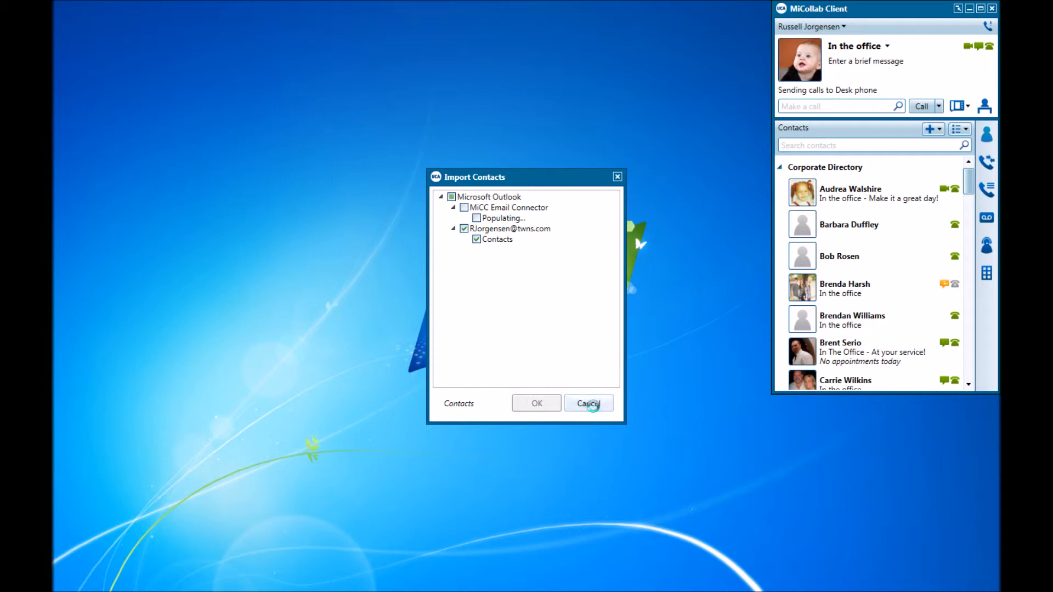
Dismiss the import window and browse the imported names under the Other Contacts group
{"action": "left_click", "coordinate": [589, 402]}
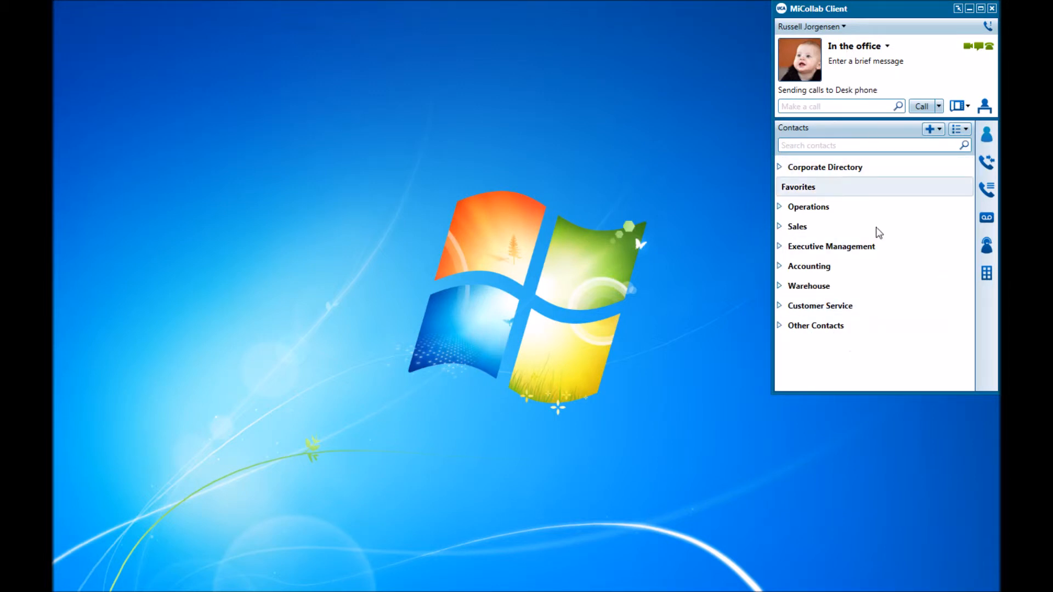
{"action": "left_click", "coordinate": [815, 325]}
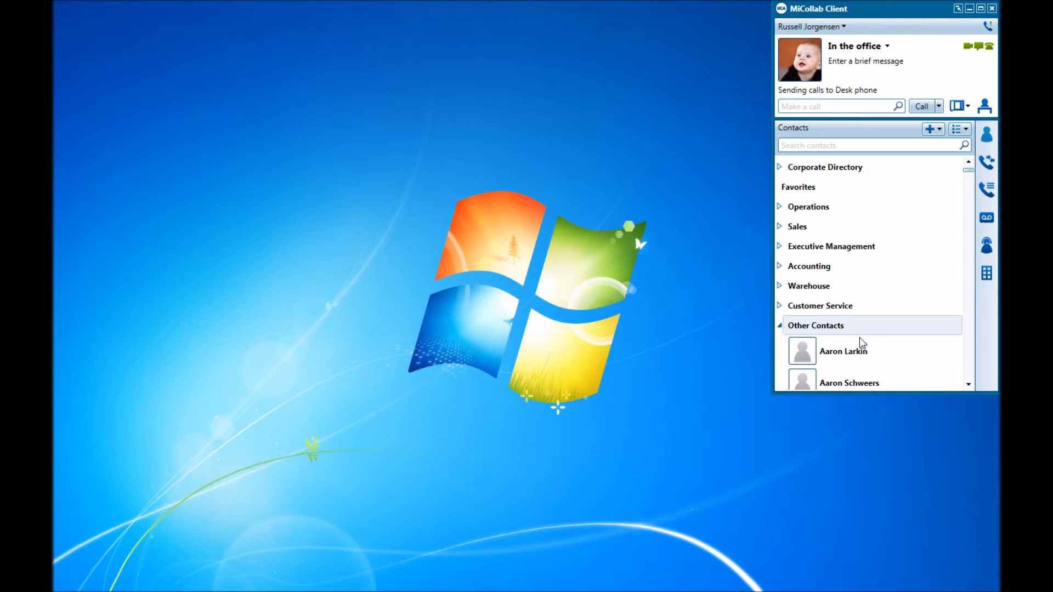
{"action": "scroll", "scroll_direction": "down", "scroll_amount": 3}
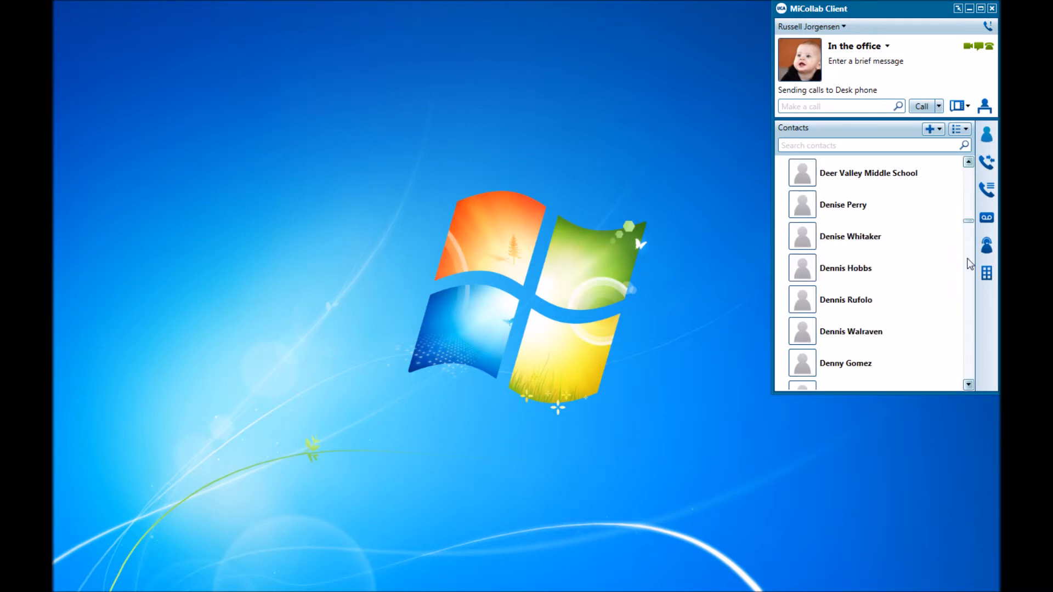
{"action": "scroll", "scroll_direction": "down", "scroll_amount": 3}
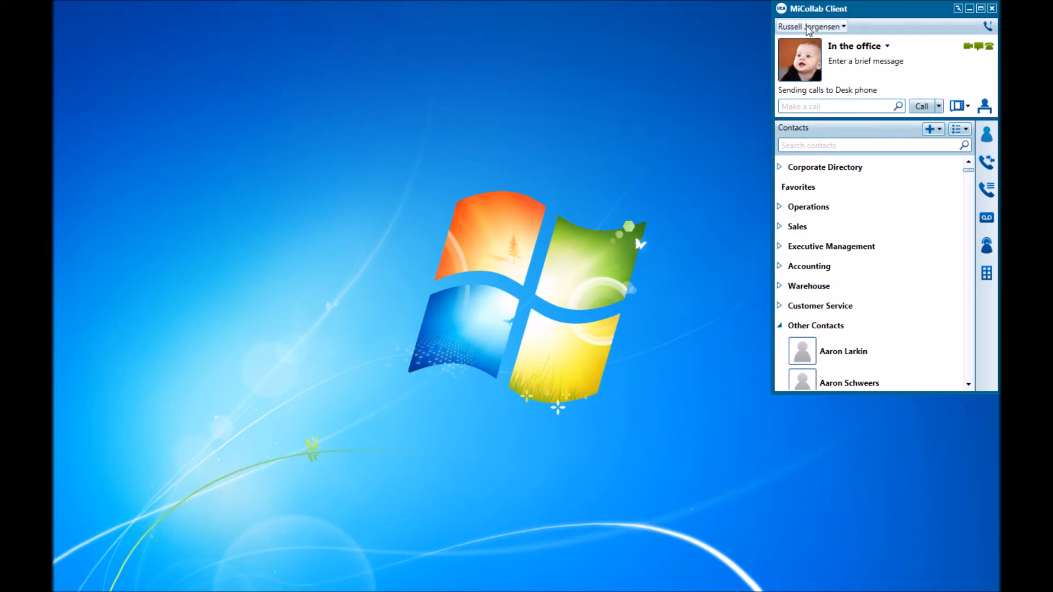
Reopen Import Contacts from the account menu, showing Microsoft Outlook with a Ready status
{"action": "left_click", "coordinate": [809, 27]}
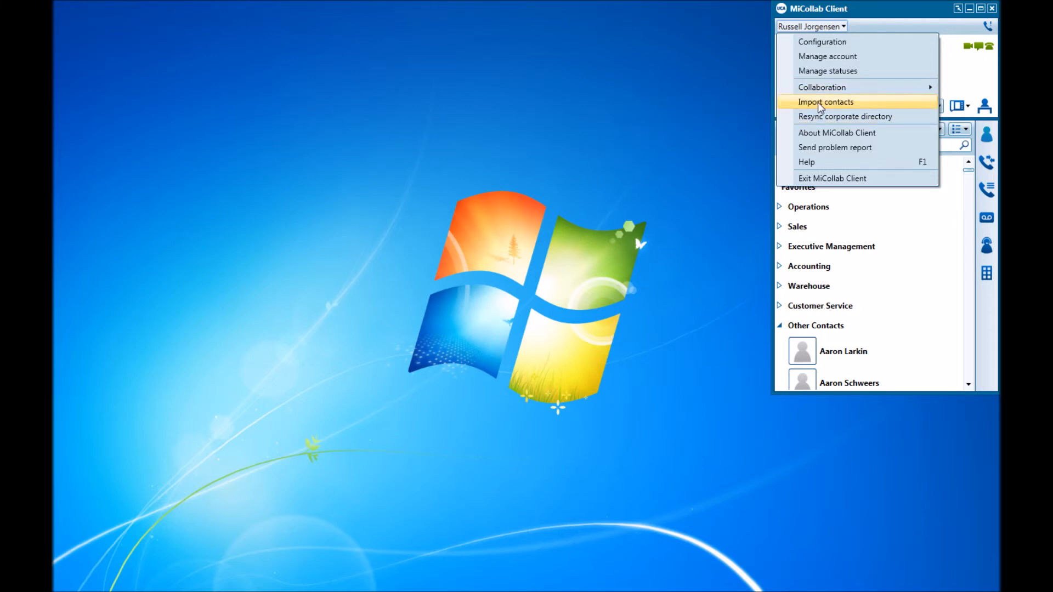
{"action": "left_click", "coordinate": [825, 101]}
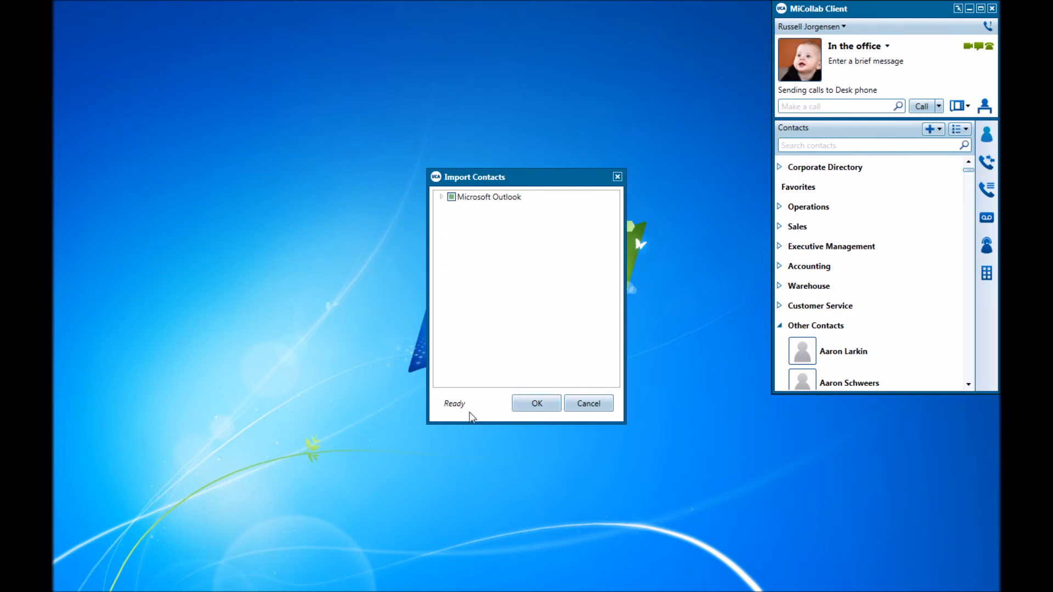
{"action": "mouse_move", "coordinate": [798, 261]}
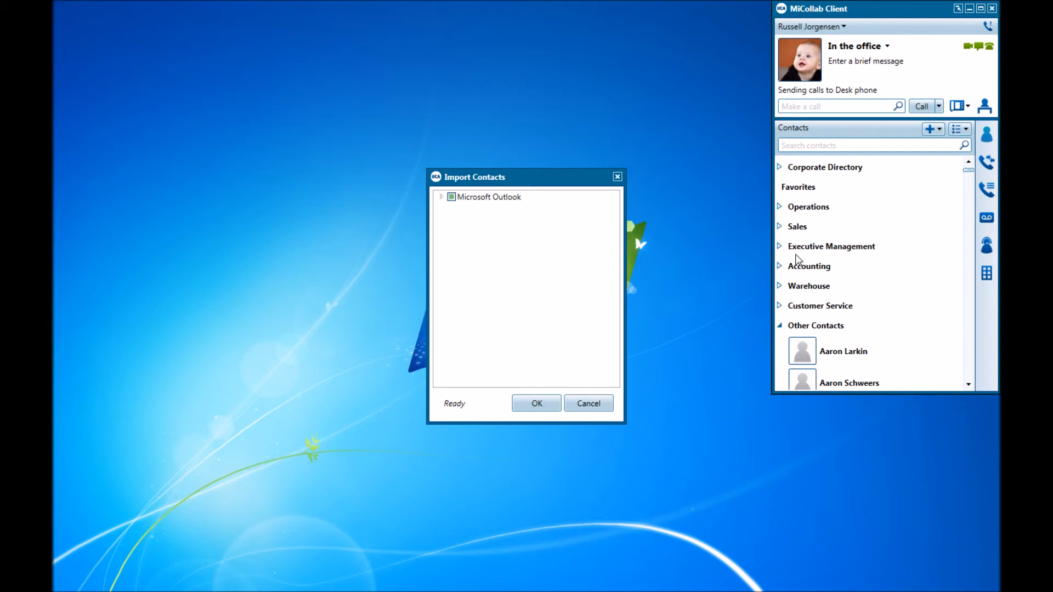